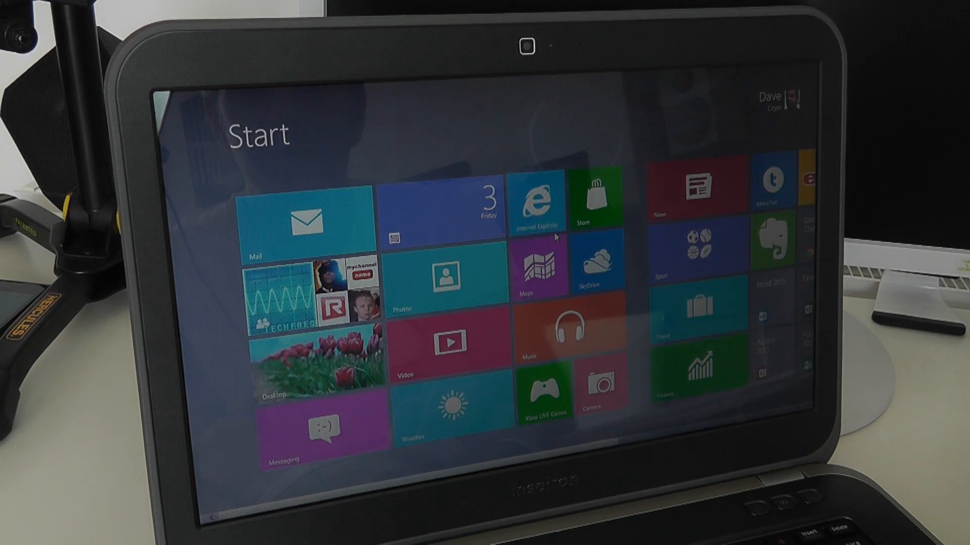
Step: Browse apple.com in Internet Explorer 10 and reveal the recent and pinned sites strip
{"action": "left_click", "coordinate": [539, 204]}
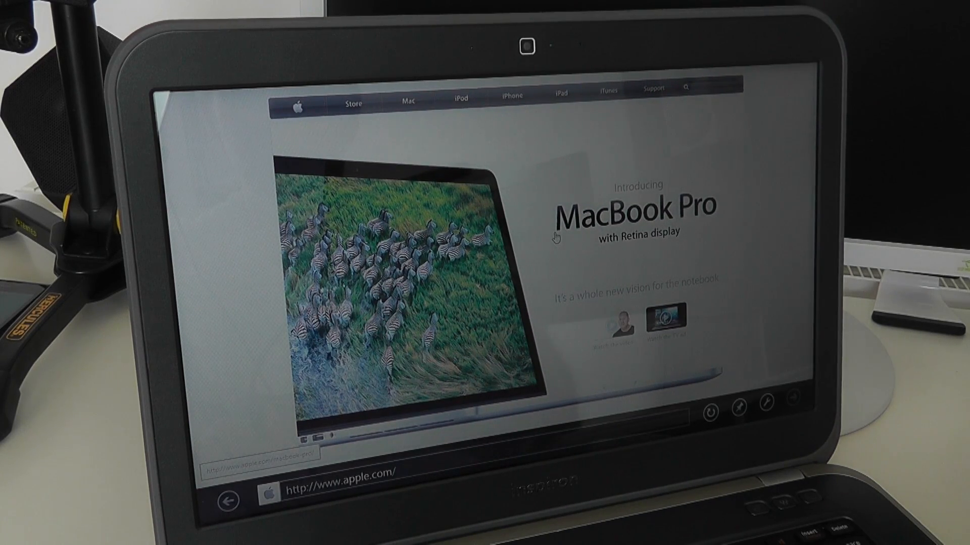
{"action": "mouse_move", "coordinate": [527, 331]}
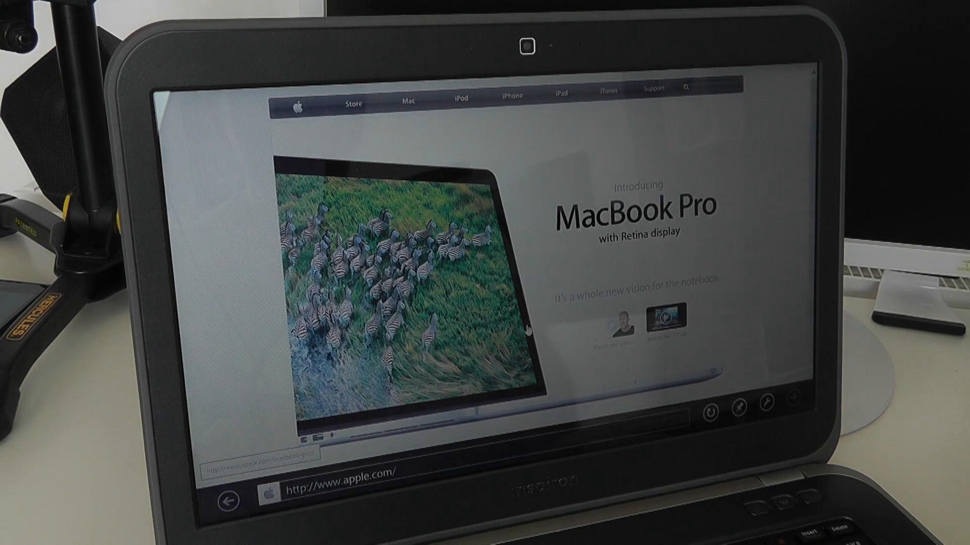
{"action": "left_click", "coordinate": [341, 489]}
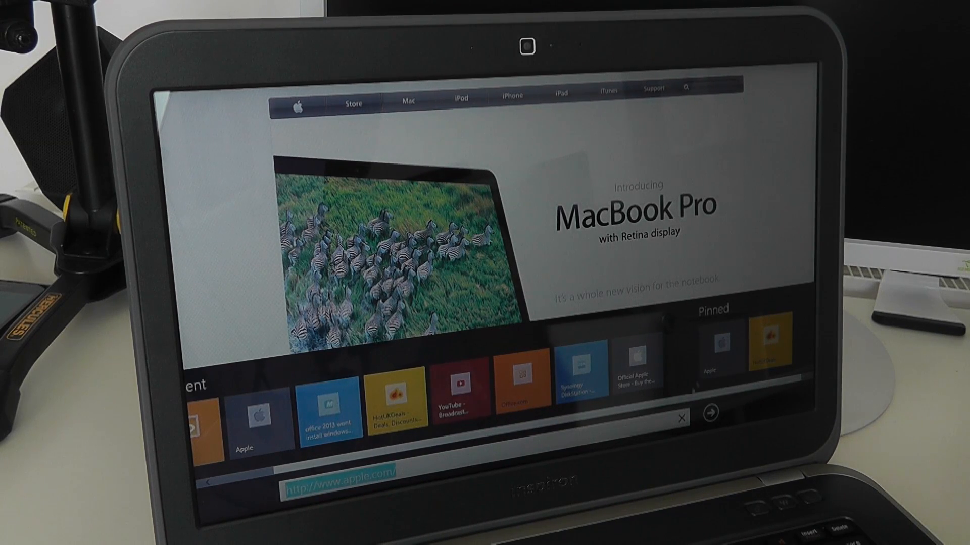
{"action": "left_click", "coordinate": [396, 414]}
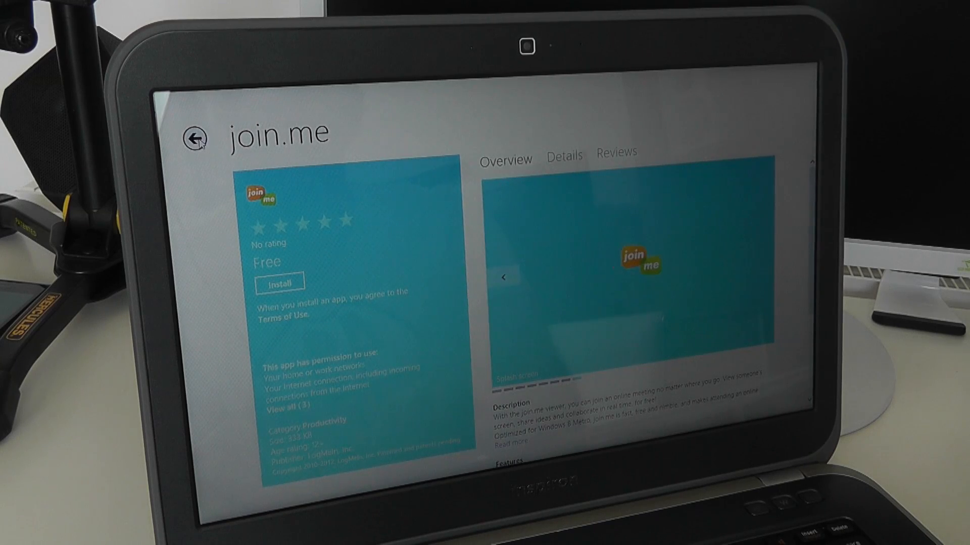
Step: Back out of the join.me listing through new releases to the Store home and browse its categories
{"action": "left_click", "coordinate": [195, 137]}
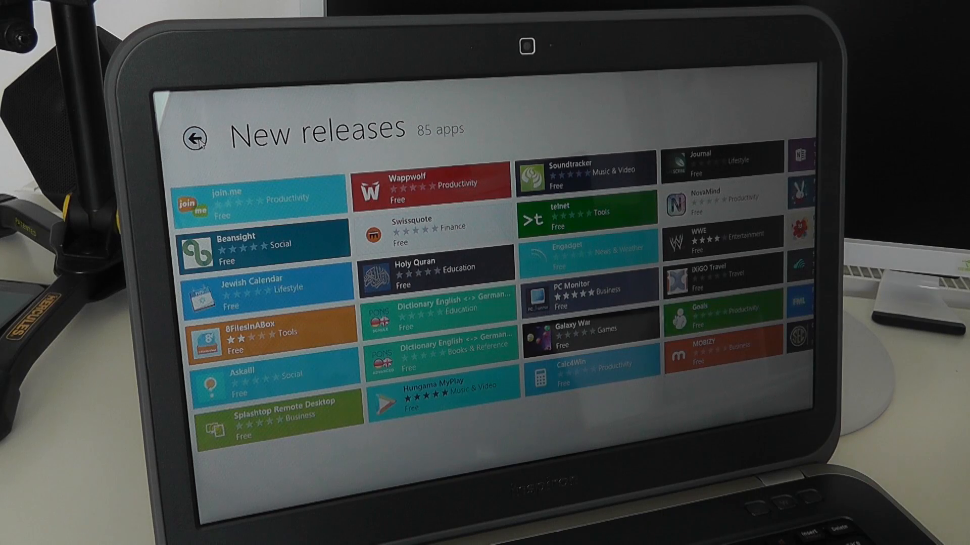
{"action": "left_click", "coordinate": [197, 137]}
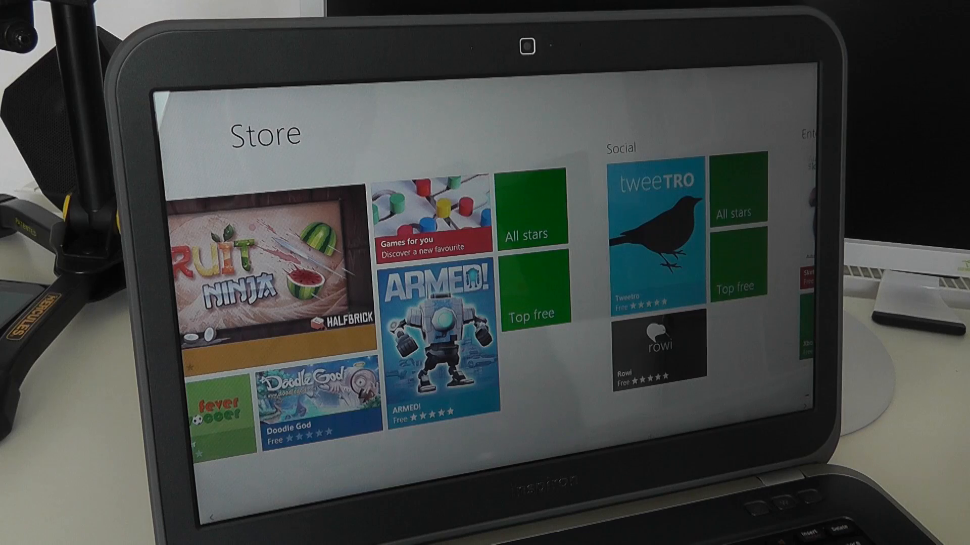
{"action": "scroll", "scroll_direction": "right", "scroll_amount": 3}
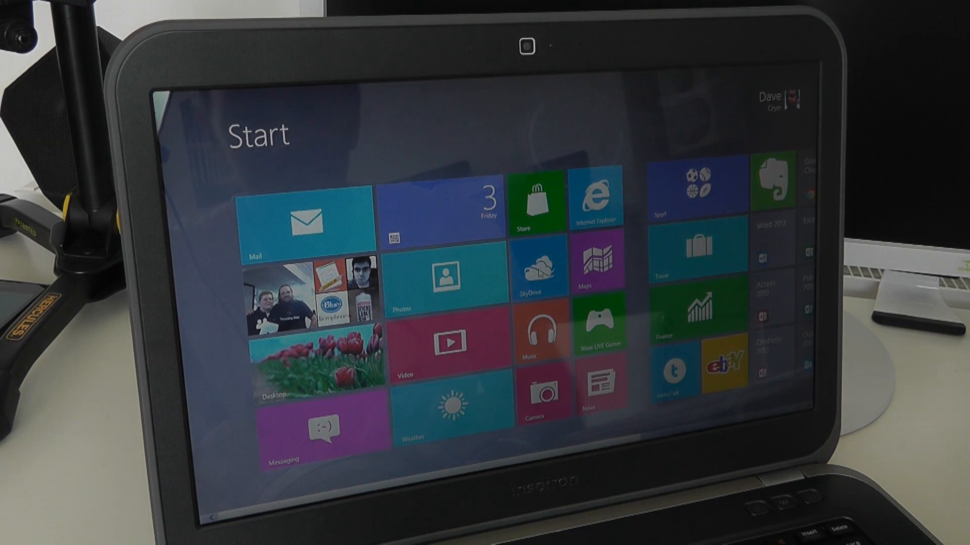
Step: View Dave's SkyDrive Documents folder with its single Word document, then back out of it
{"action": "left_click", "coordinate": [536, 272]}
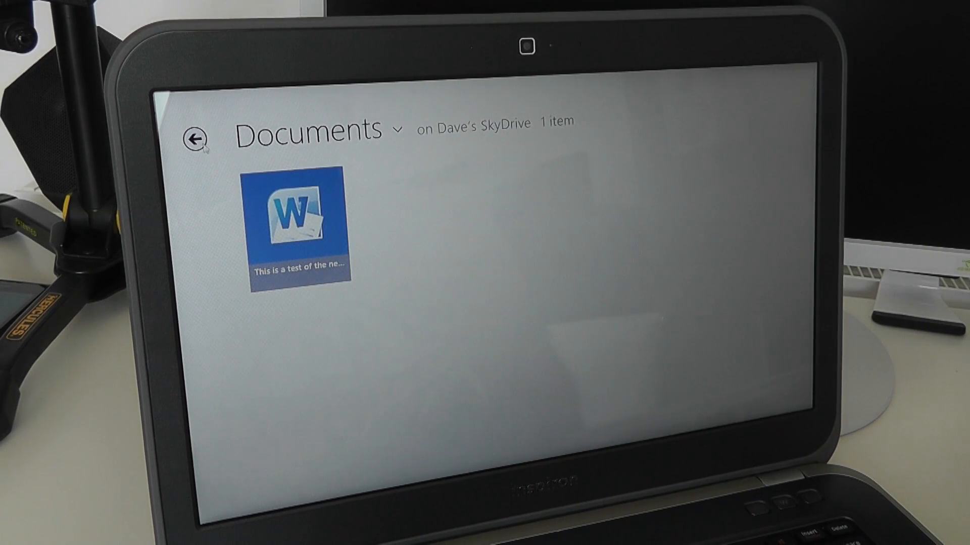
{"action": "left_click", "coordinate": [198, 137]}
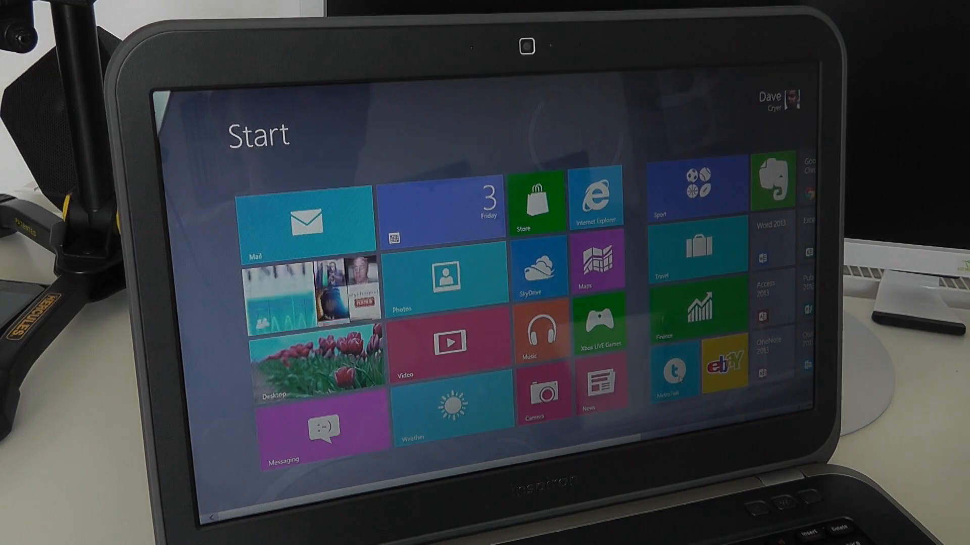
{"action": "left_click", "coordinate": [672, 368]}
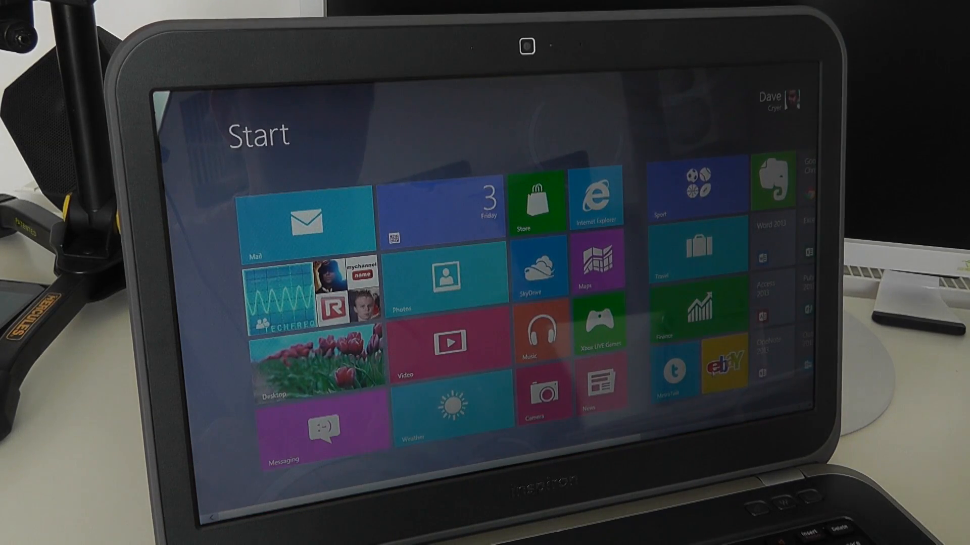
{"action": "left_click", "coordinate": [699, 368]}
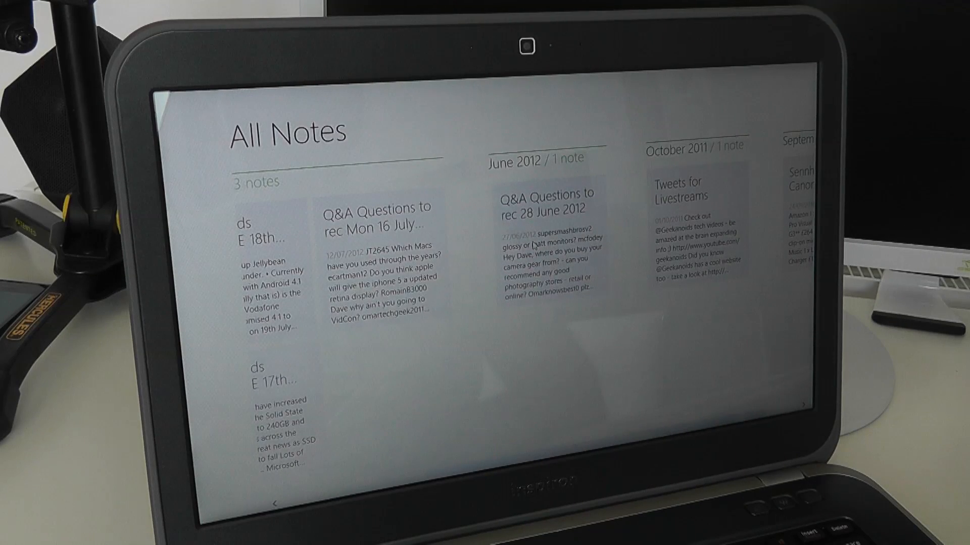
Step: View the June 2012 Q&A questions note in Evernote's All Notes list
{"action": "left_click", "coordinate": [547, 201]}
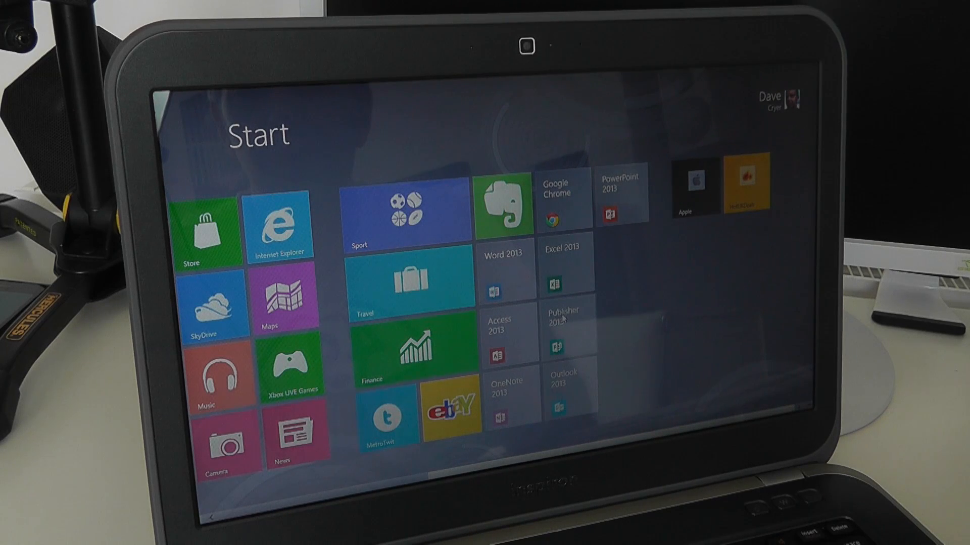
{"action": "mouse_move", "coordinate": [516, 271]}
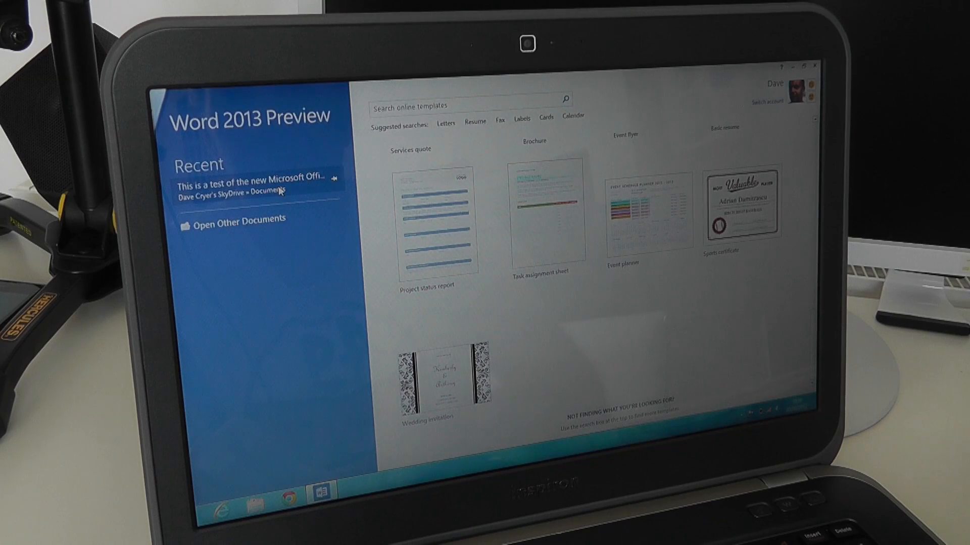
Step: Load the recent SkyDrive document 'This is a test of the new Microsoft Office...' in Word 2013 Preview
{"action": "left_click", "coordinate": [257, 184]}
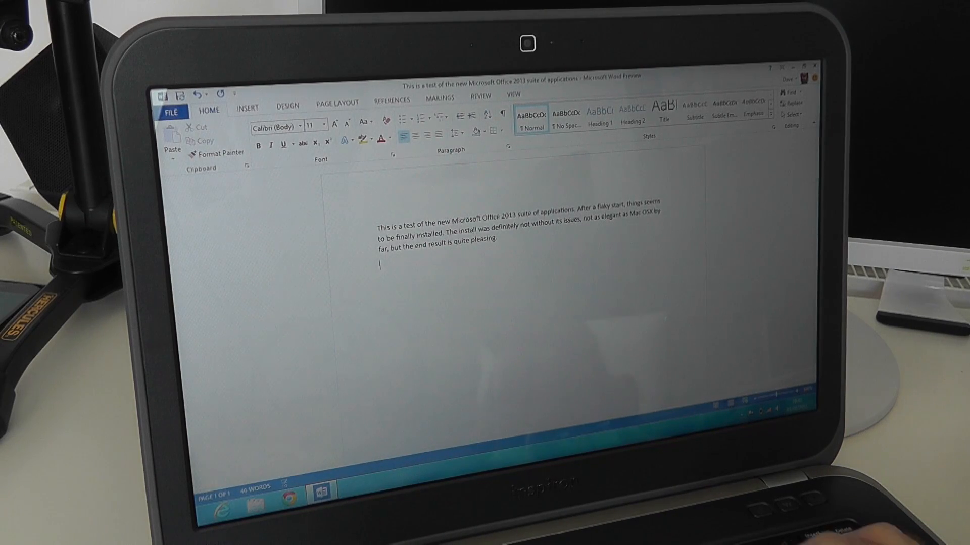
Step: Add the line 'Make extra notes on this document.' below the Office 2013 paragraph
{"action": "type", "text": "Make extra no"}
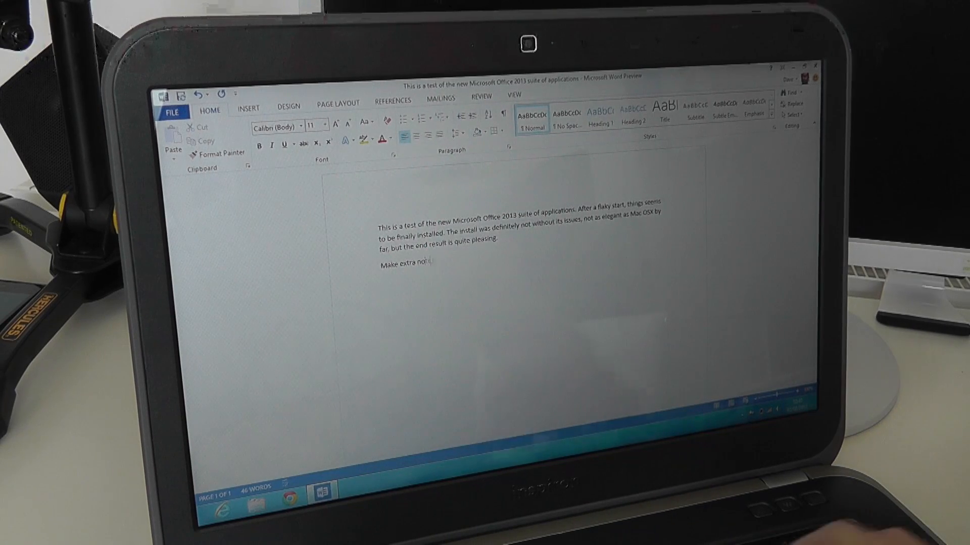
{"action": "type", "text": "tes on th"}
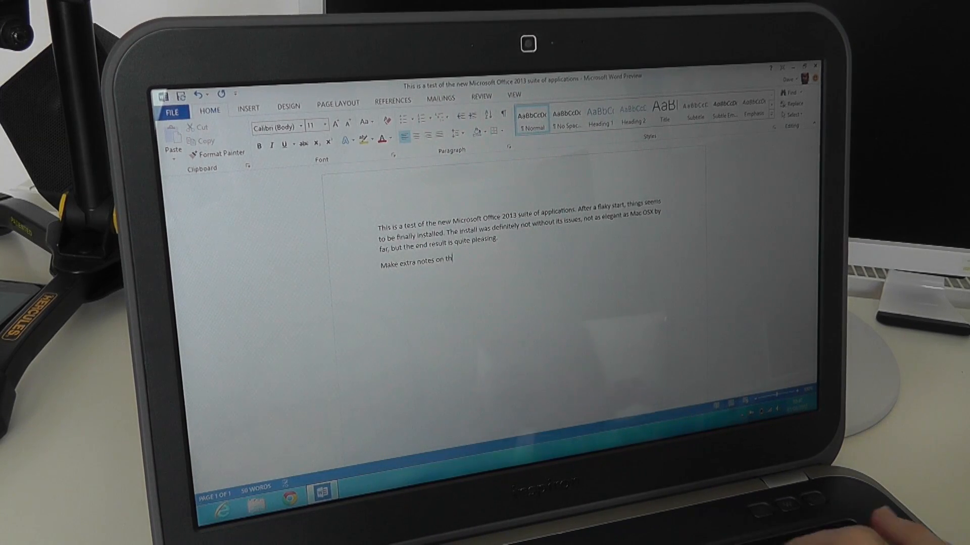
{"action": "type", "text": "is document."}
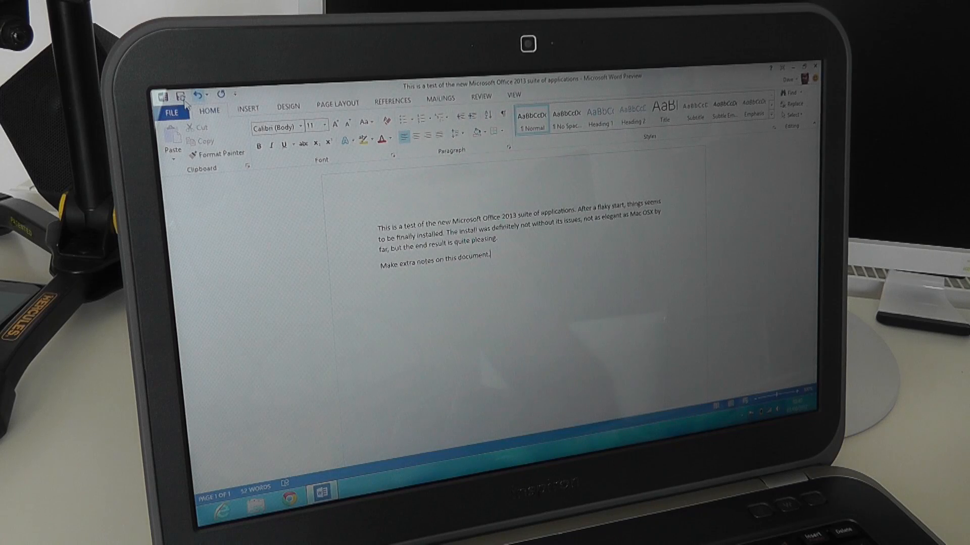
{"action": "mouse_move", "coordinate": [182, 93]}
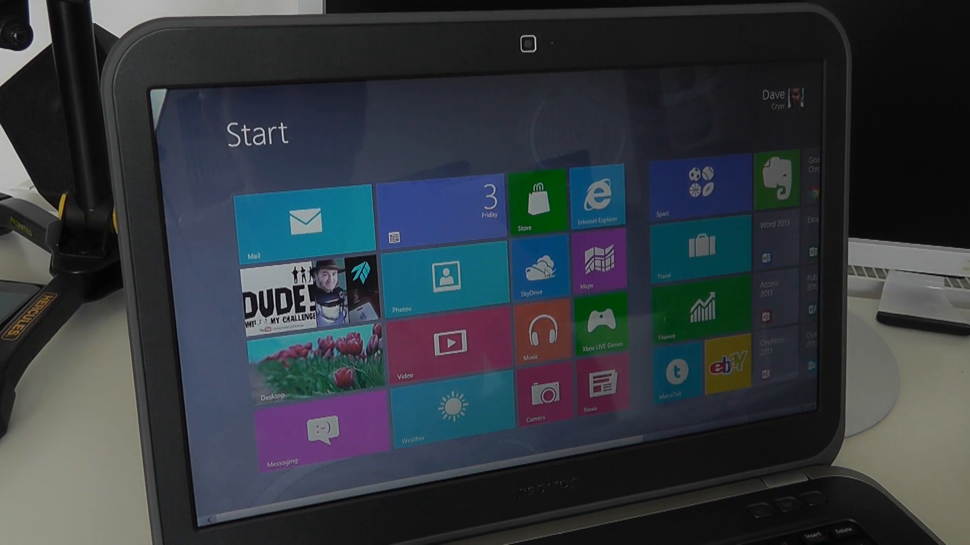
Step: Launch the SkyDrive app from Start to reopen the test .docx in Microsoft Word
{"action": "left_click", "coordinate": [538, 271]}
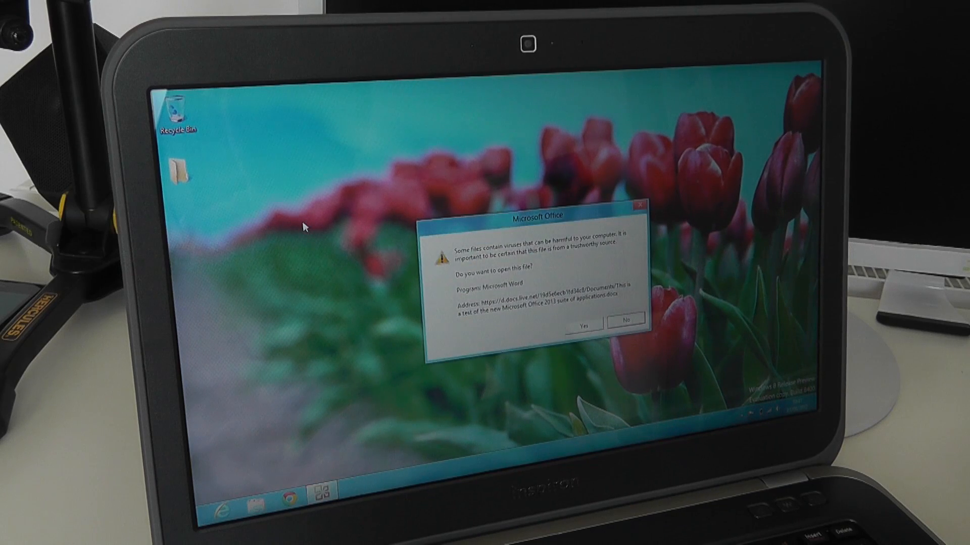
{"action": "mouse_move", "coordinate": [562, 340]}
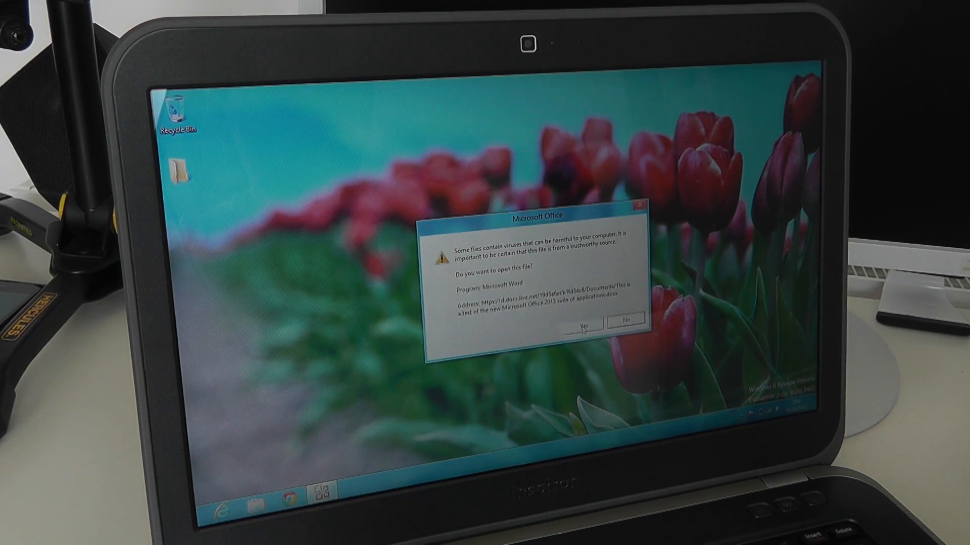
Step: Answer the Microsoft Office warning about opening the Word file
{"action": "left_click", "coordinate": [625, 319]}
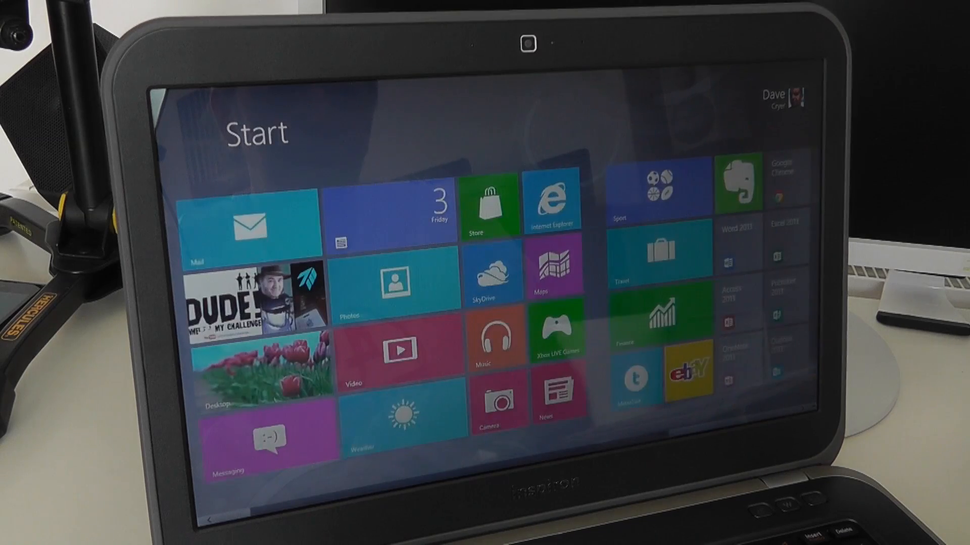
{"action": "scroll", "scroll_direction": "right", "scroll_amount": 3}
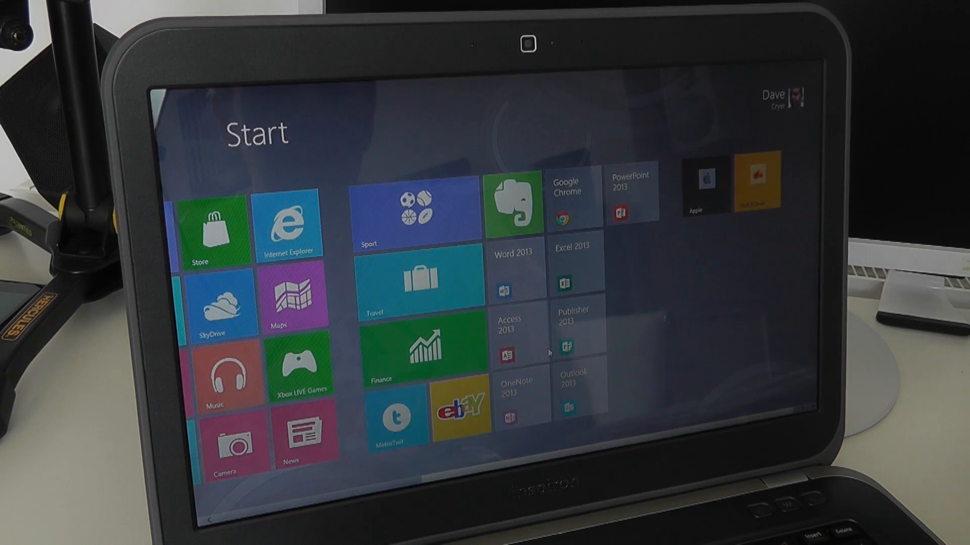
{"action": "mouse_move", "coordinate": [569, 214]}
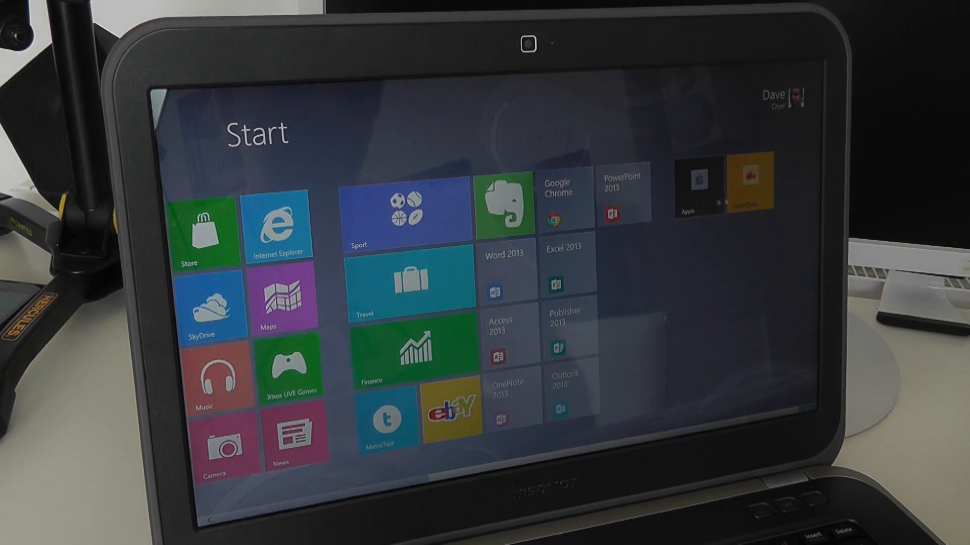
{"action": "left_click", "coordinate": [279, 226]}
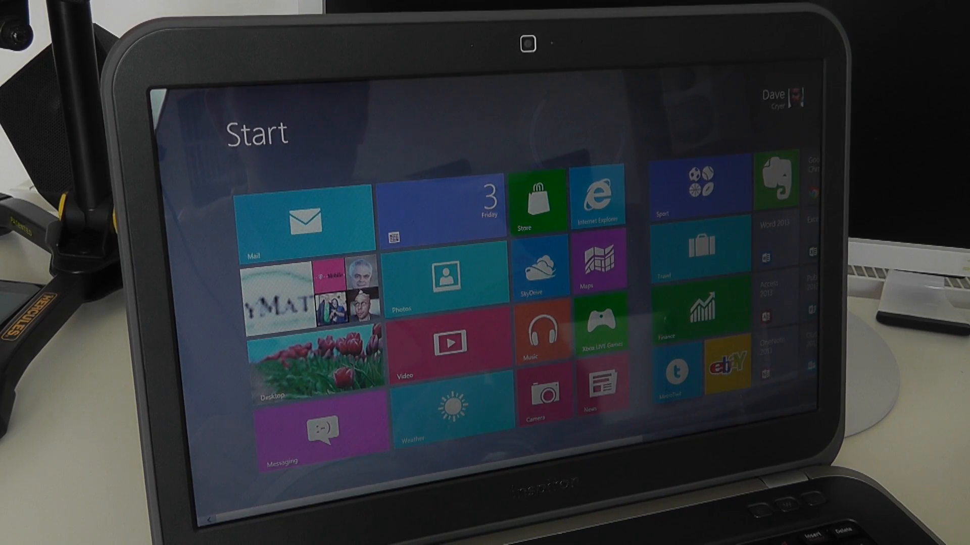
{"action": "scroll", "scroll_direction": "right", "scroll_amount": 3}
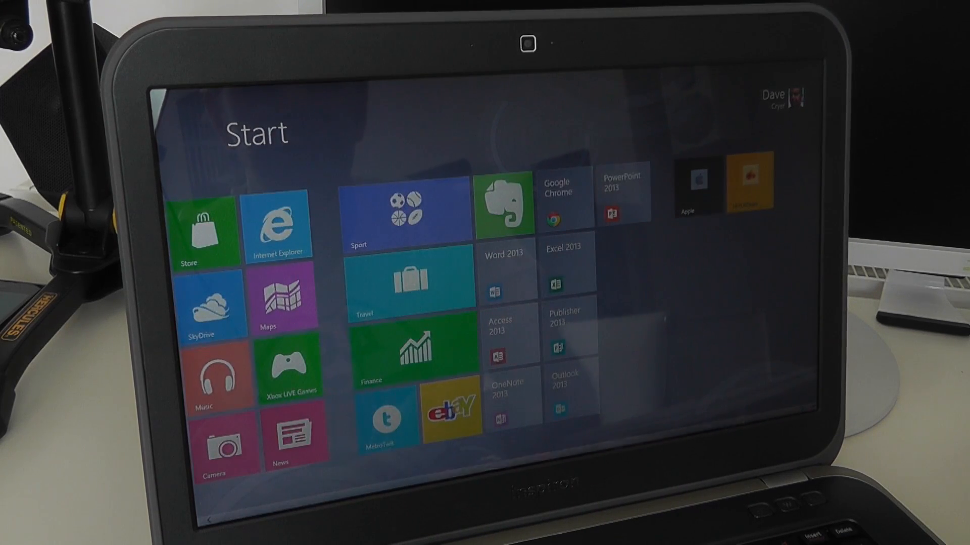
{"action": "scroll", "scroll_direction": "left", "scroll_amount": 3}
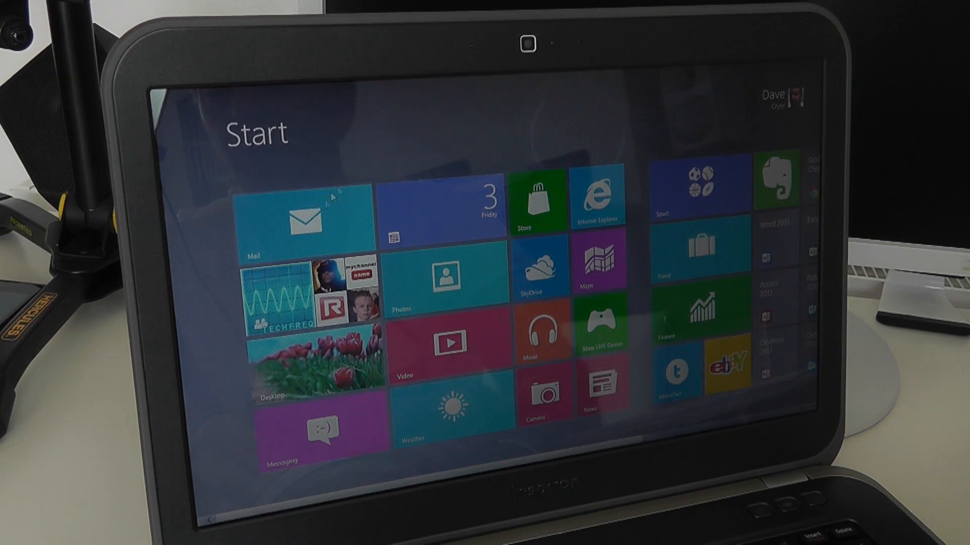
{"action": "mouse_move", "coordinate": [390, 147]}
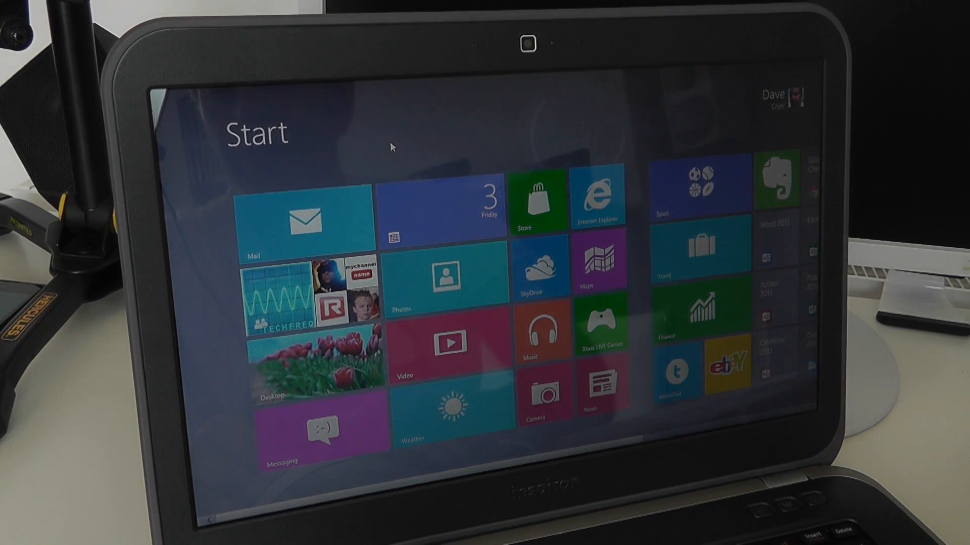